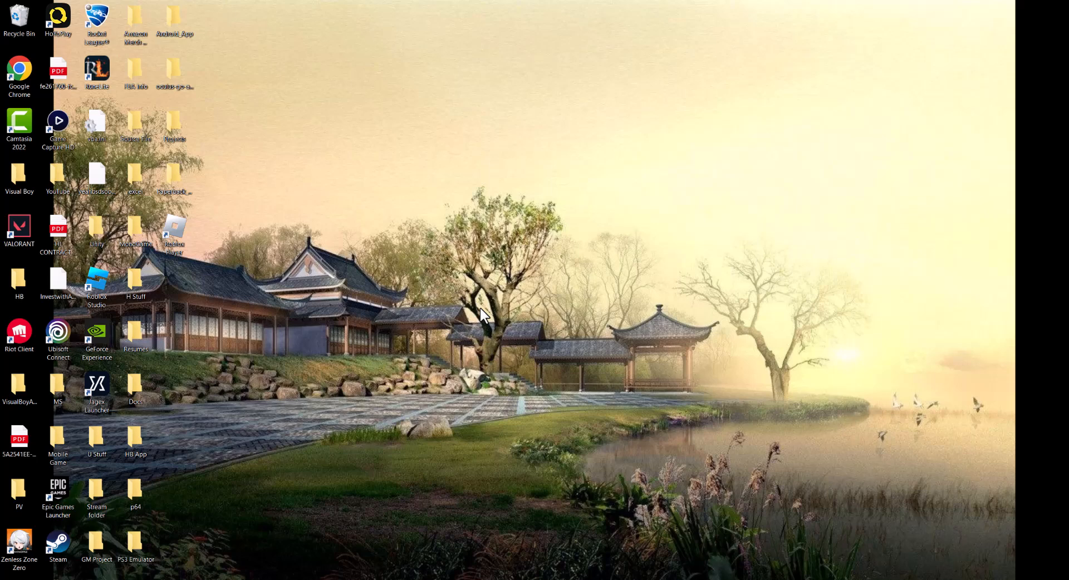
{"action": "mouse_move", "coordinate": [475, 287]}
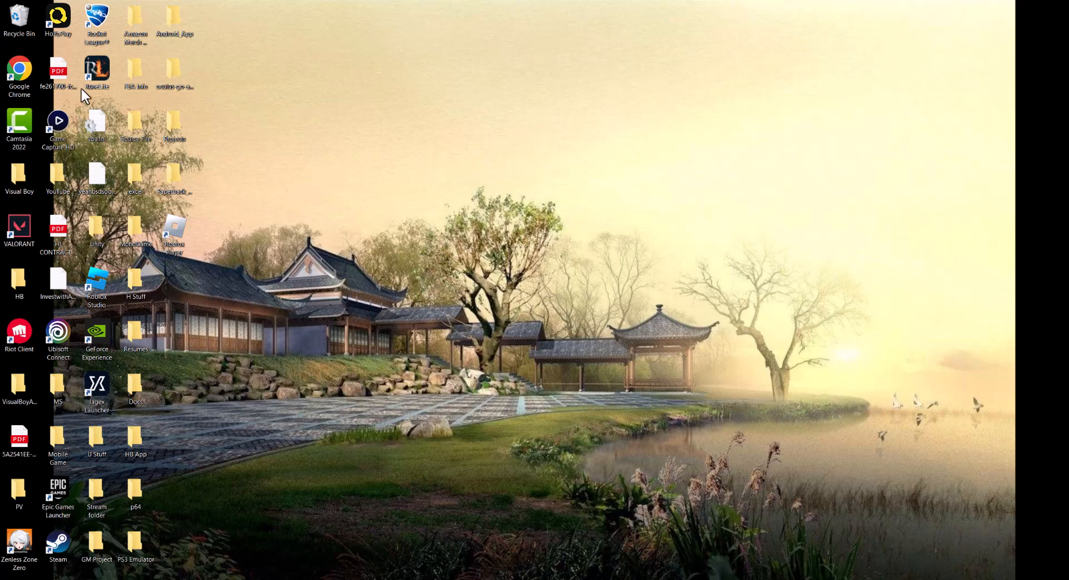
{"action": "mouse_move", "coordinate": [162, 402]}
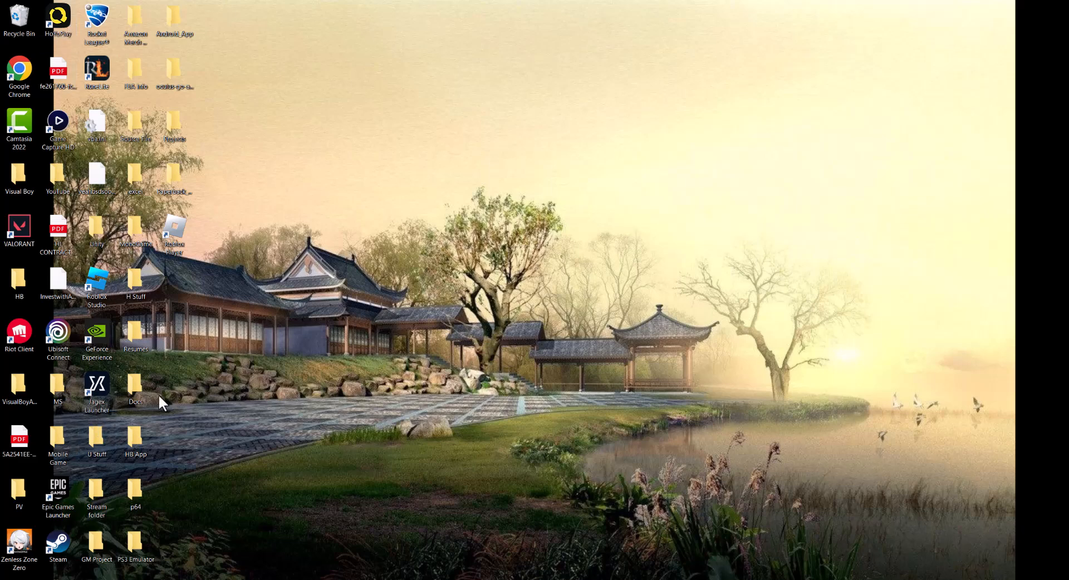
{"action": "mouse_move", "coordinate": [77, 513]}
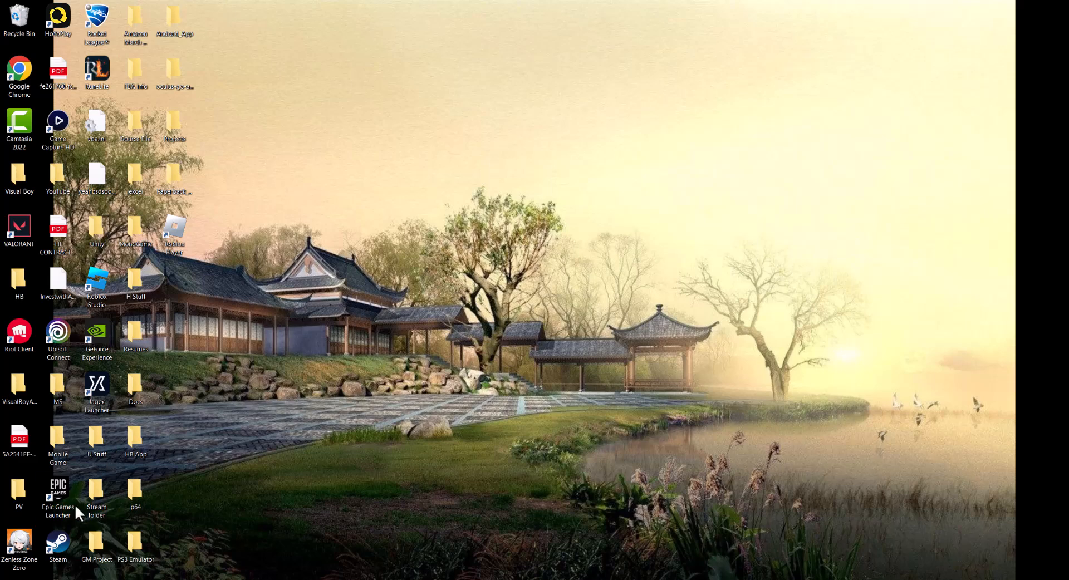
Set the Steam shortcut to Windows 8 compatibility mode and Run as administrator in its Compatibility properties
{"action": "left_click", "coordinate": [58, 542]}
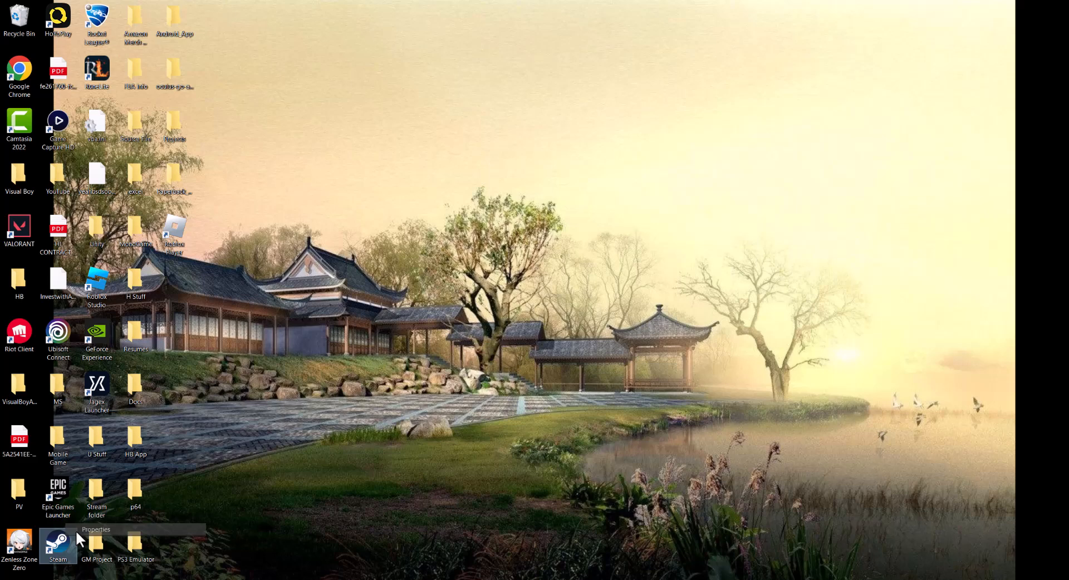
{"action": "left_click", "coordinate": [96, 530]}
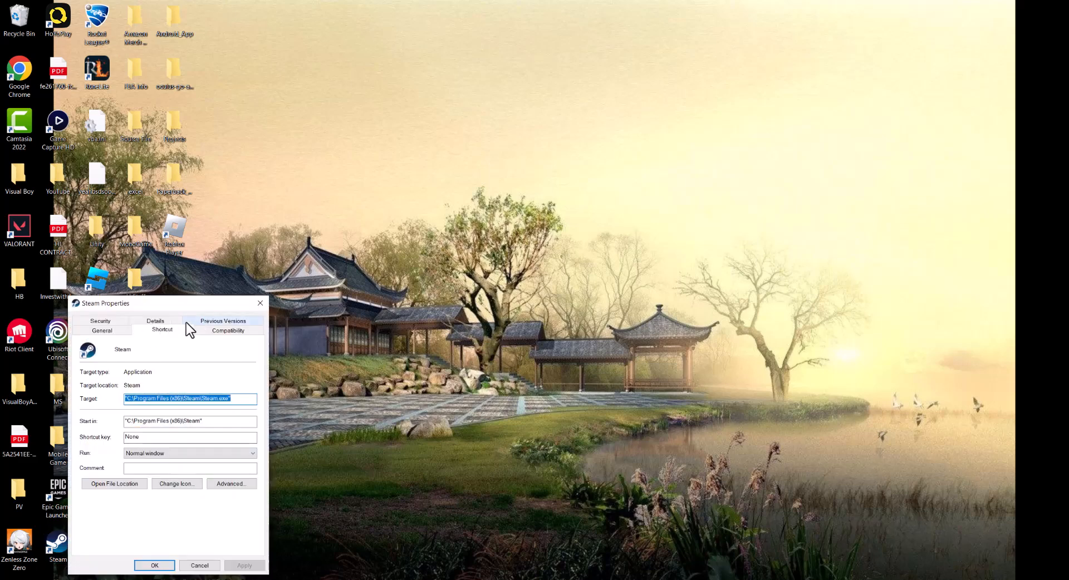
{"action": "left_click", "coordinate": [227, 329]}
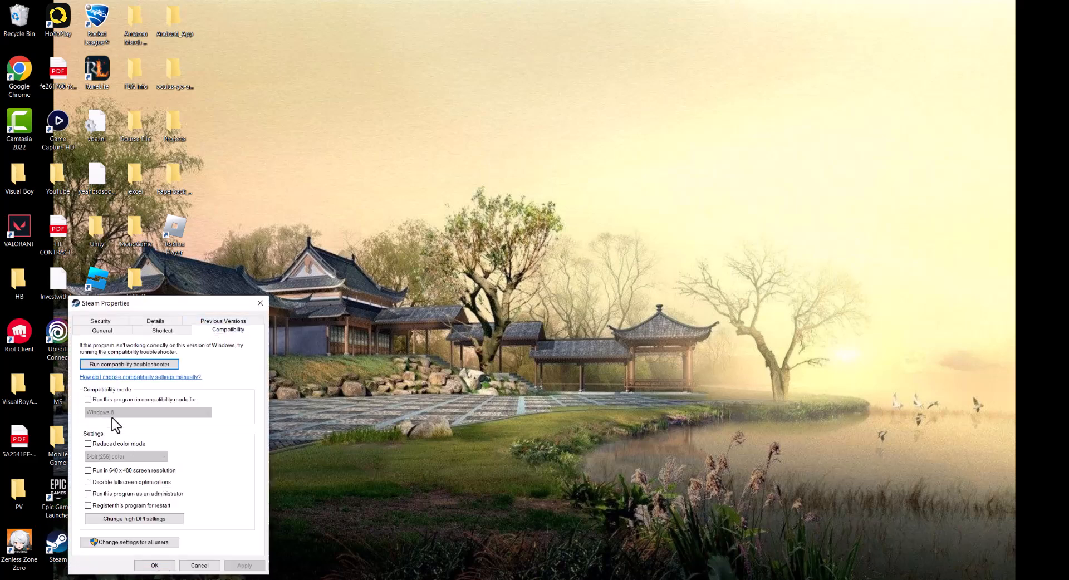
{"action": "left_click", "coordinate": [88, 400]}
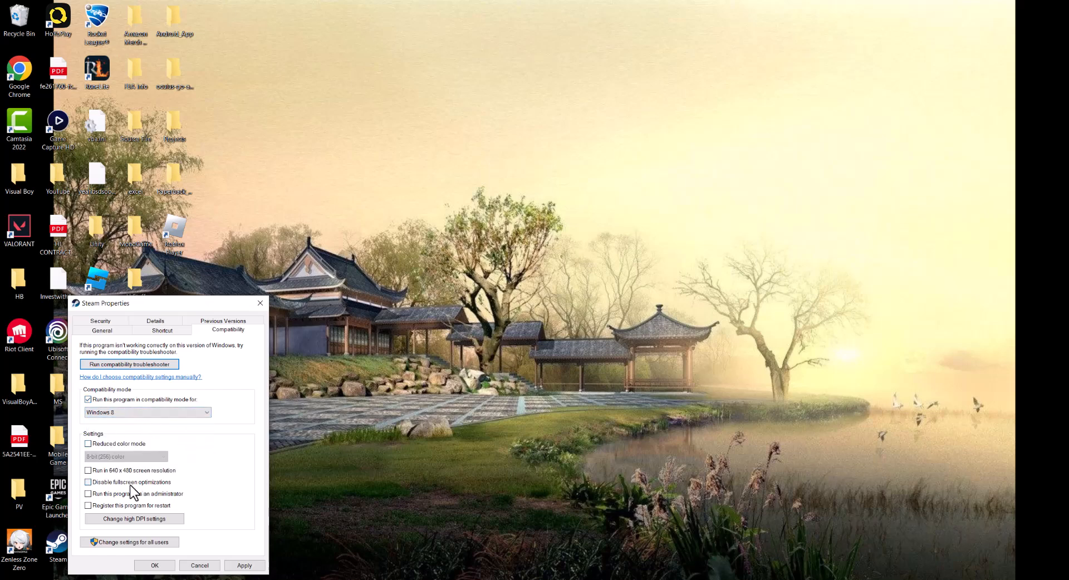
{"action": "left_click", "coordinate": [88, 494]}
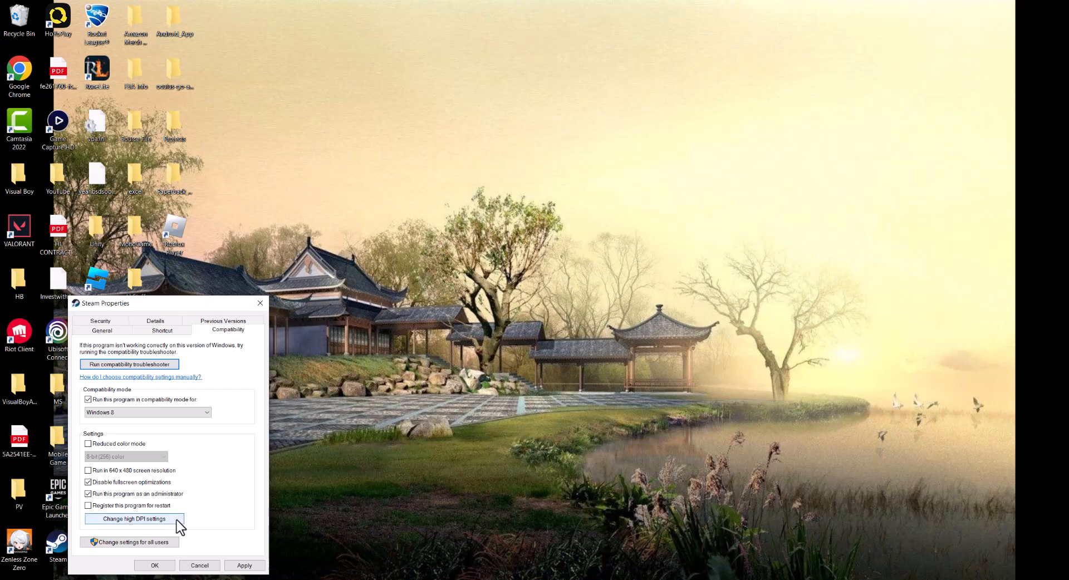
{"action": "mouse_move", "coordinate": [227, 534]}
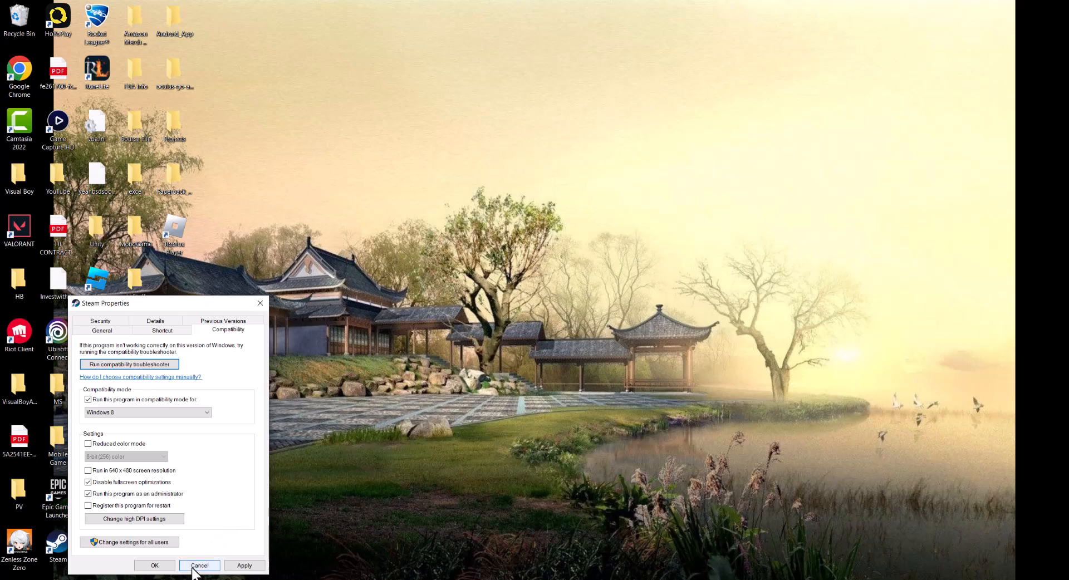
{"action": "left_click", "coordinate": [199, 566]}
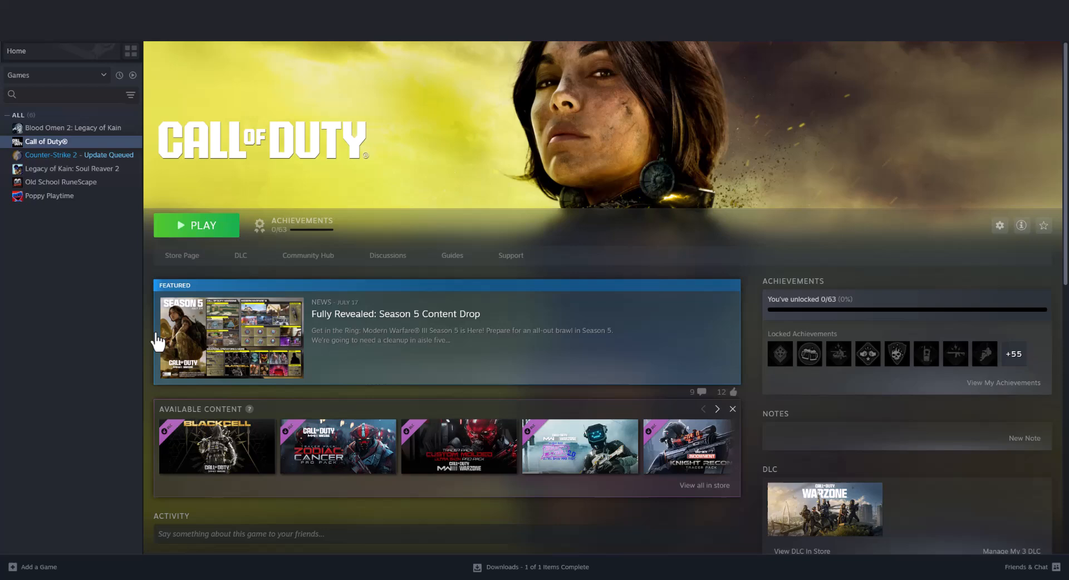
Show Call of Duty's Installed Files properties with the Verify integrity of game files option
{"action": "right_click", "coordinate": [47, 142]}
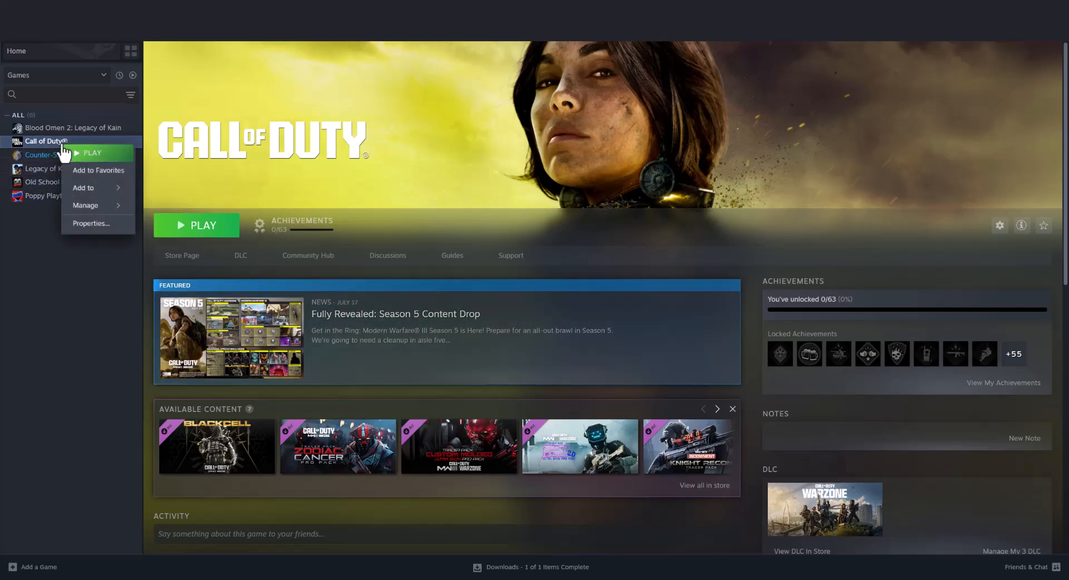
{"action": "left_click", "coordinate": [90, 223]}
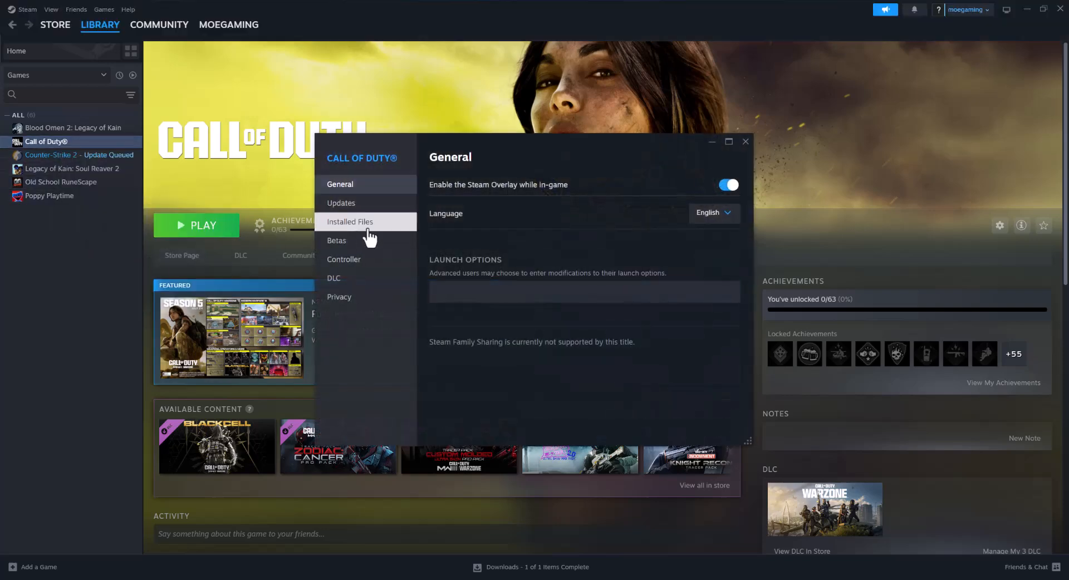
{"action": "left_click", "coordinate": [351, 221]}
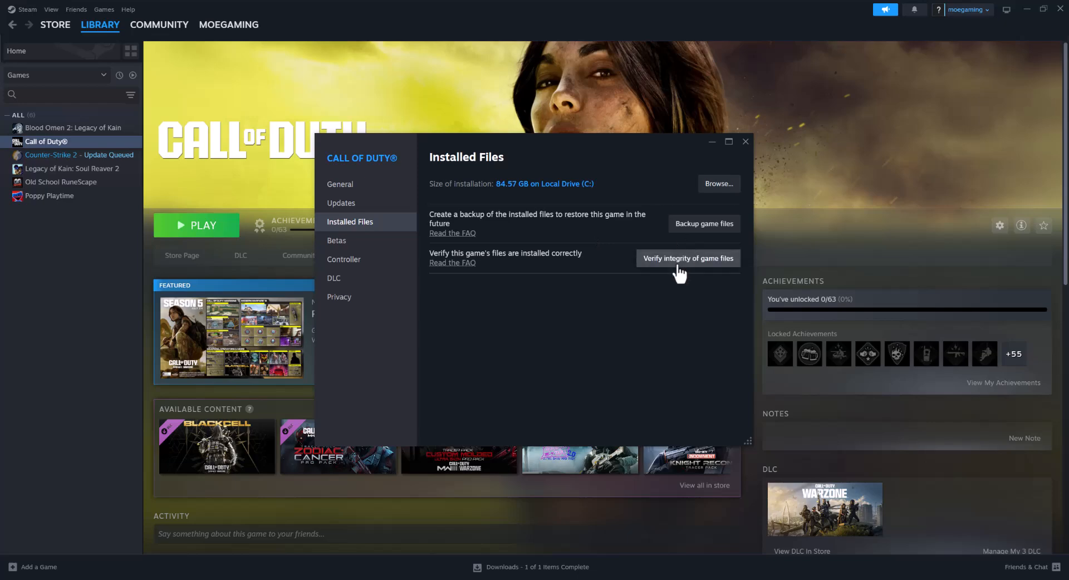